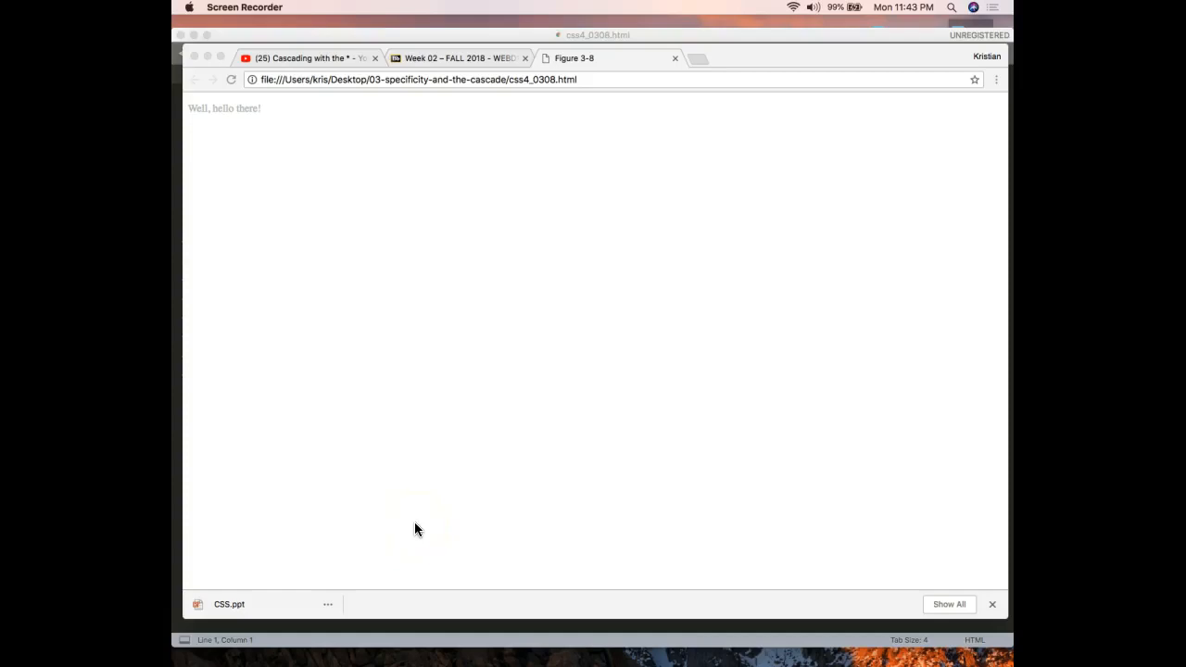
pyautogui.moveTo(428, 610)
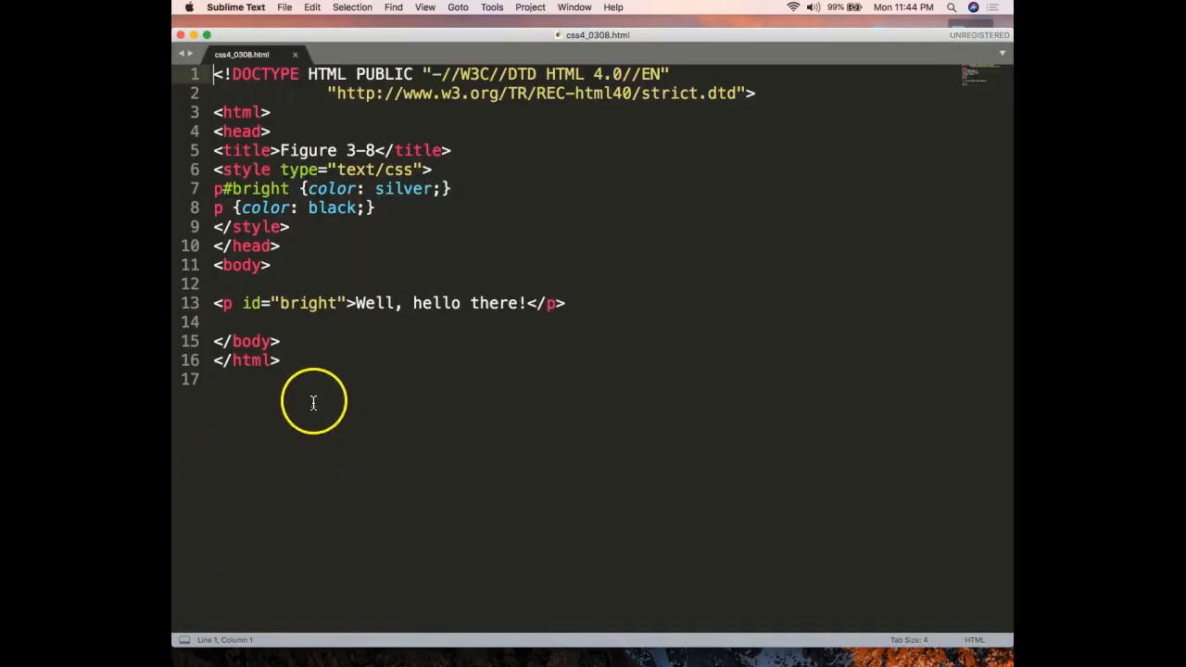
# Remove id="bright" from the line 13 paragraph tag, leaving a plain <p>.
pyautogui.doubleClick(255, 188)
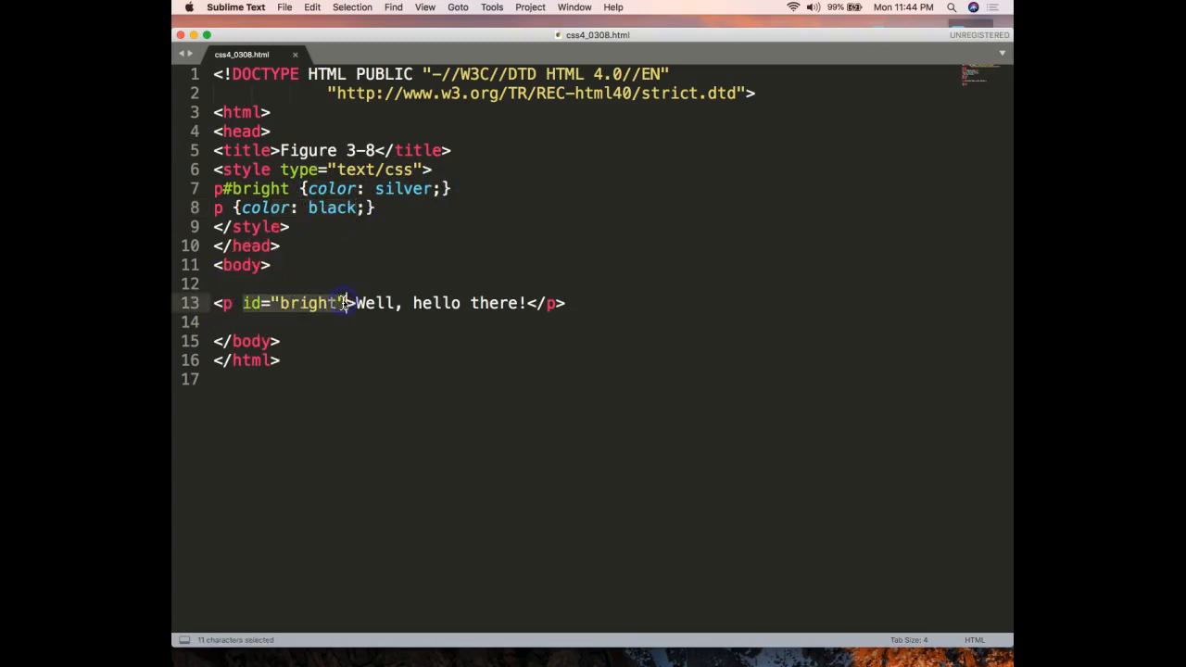
pyautogui.press('Delete')
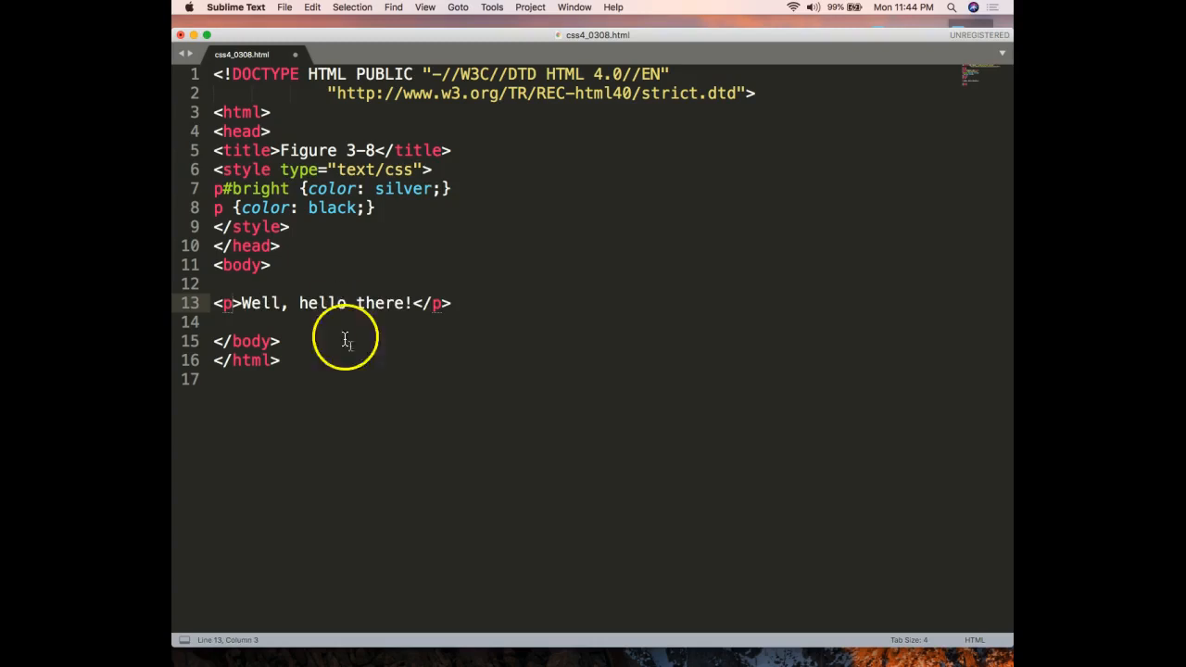